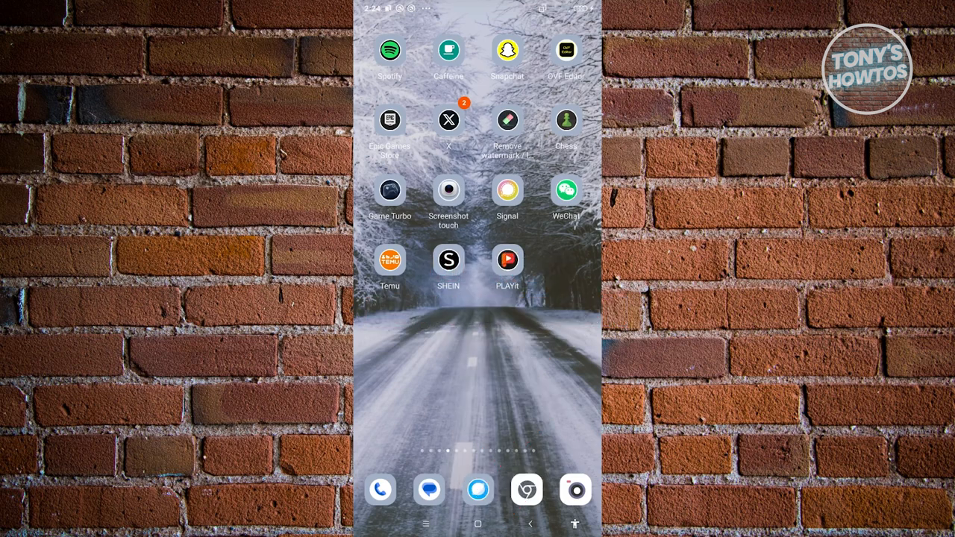
Step: Launch Temu from the Android home screen to show its product feed
{"action": "left_click", "coordinate": [390, 260]}
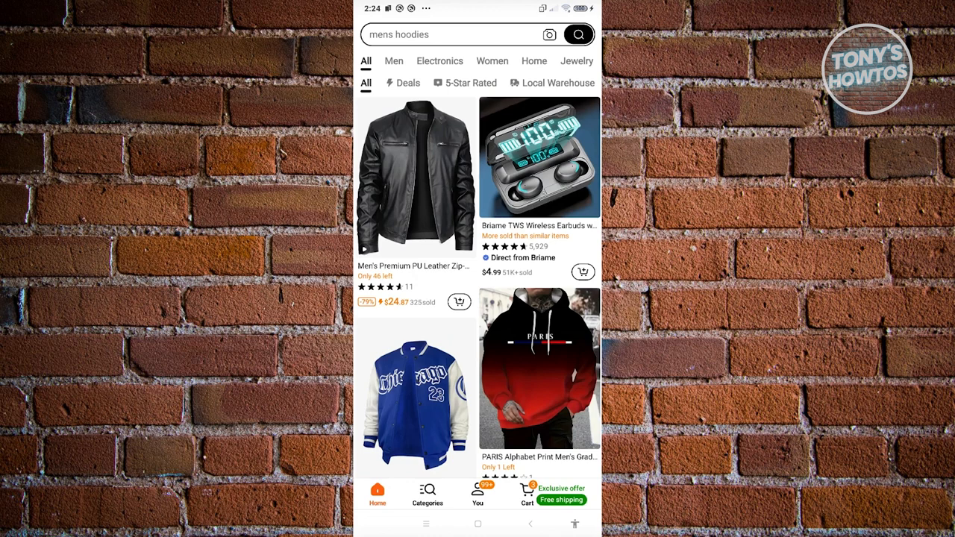
Step: Go to the You account page to reach Earn credits & Free gifts
{"action": "left_click", "coordinate": [478, 494]}
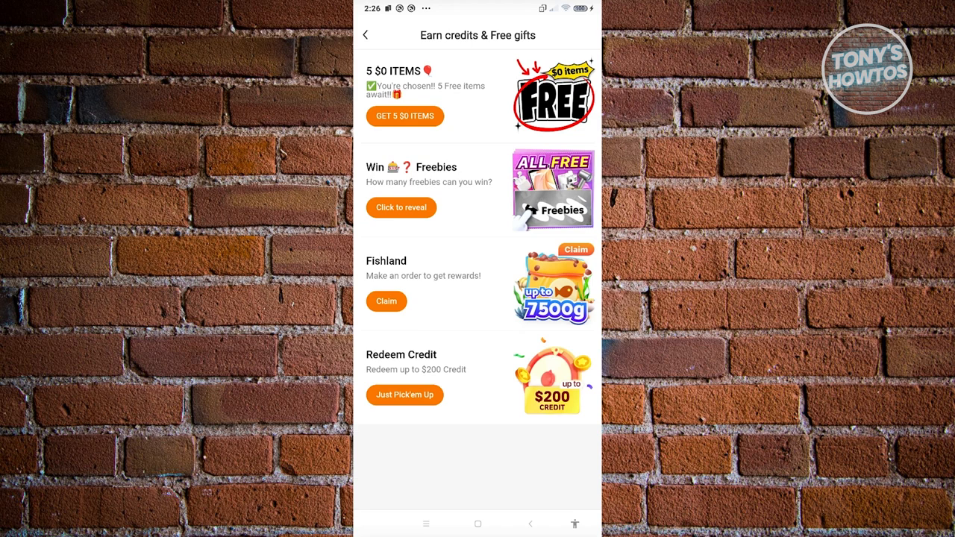
Step: Leave Earn credits, view Coupons & offers (no coupons), and return to You
{"action": "left_click", "coordinate": [365, 35]}
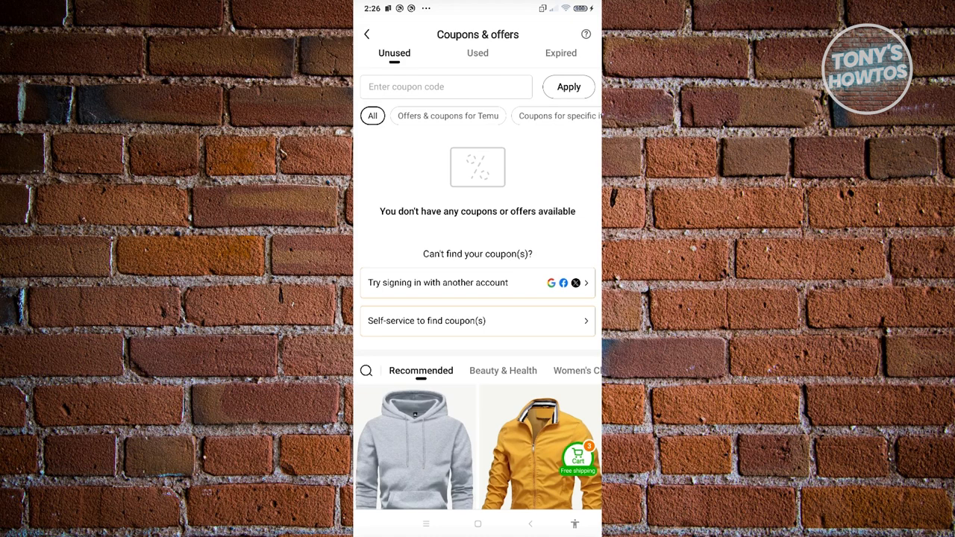
{"action": "left_click", "coordinate": [366, 35]}
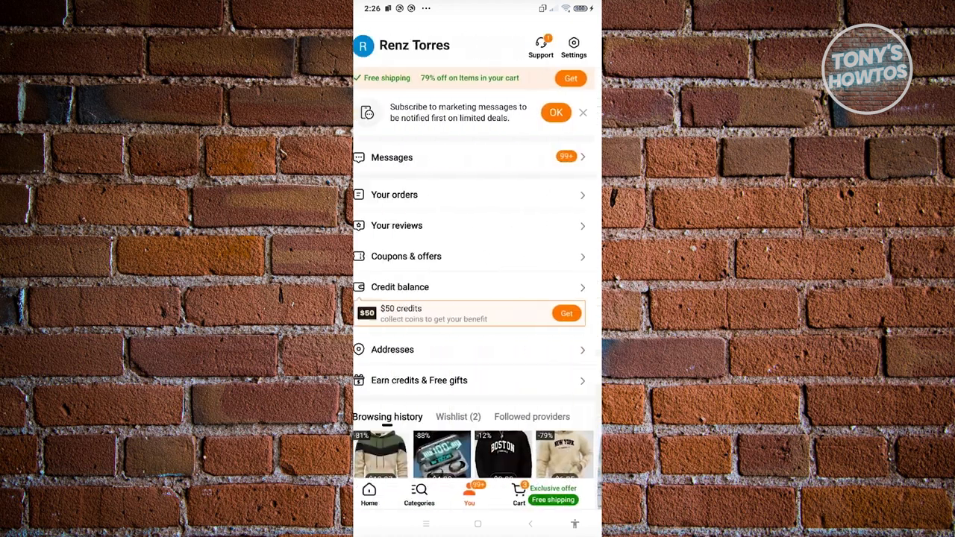